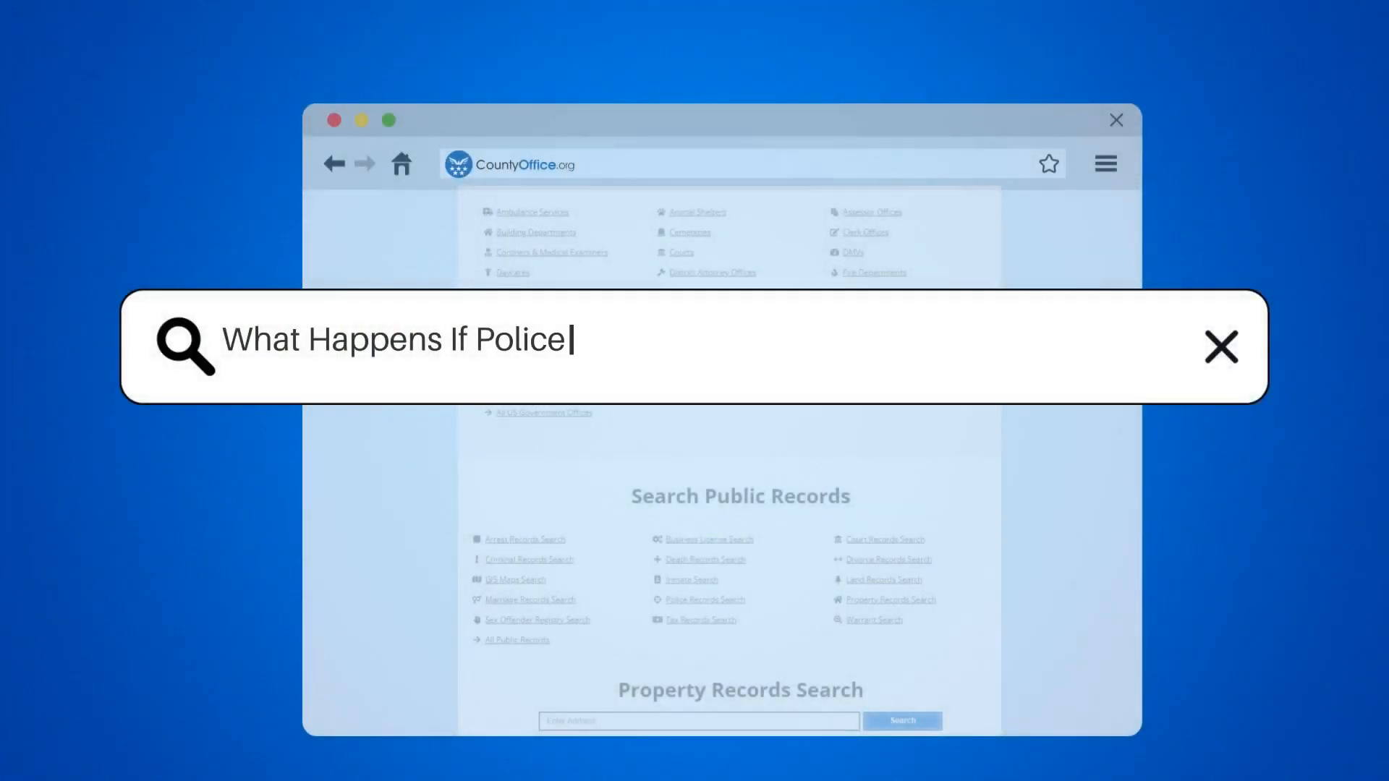
{"action": "type", "text": "Damage Your Property During"}
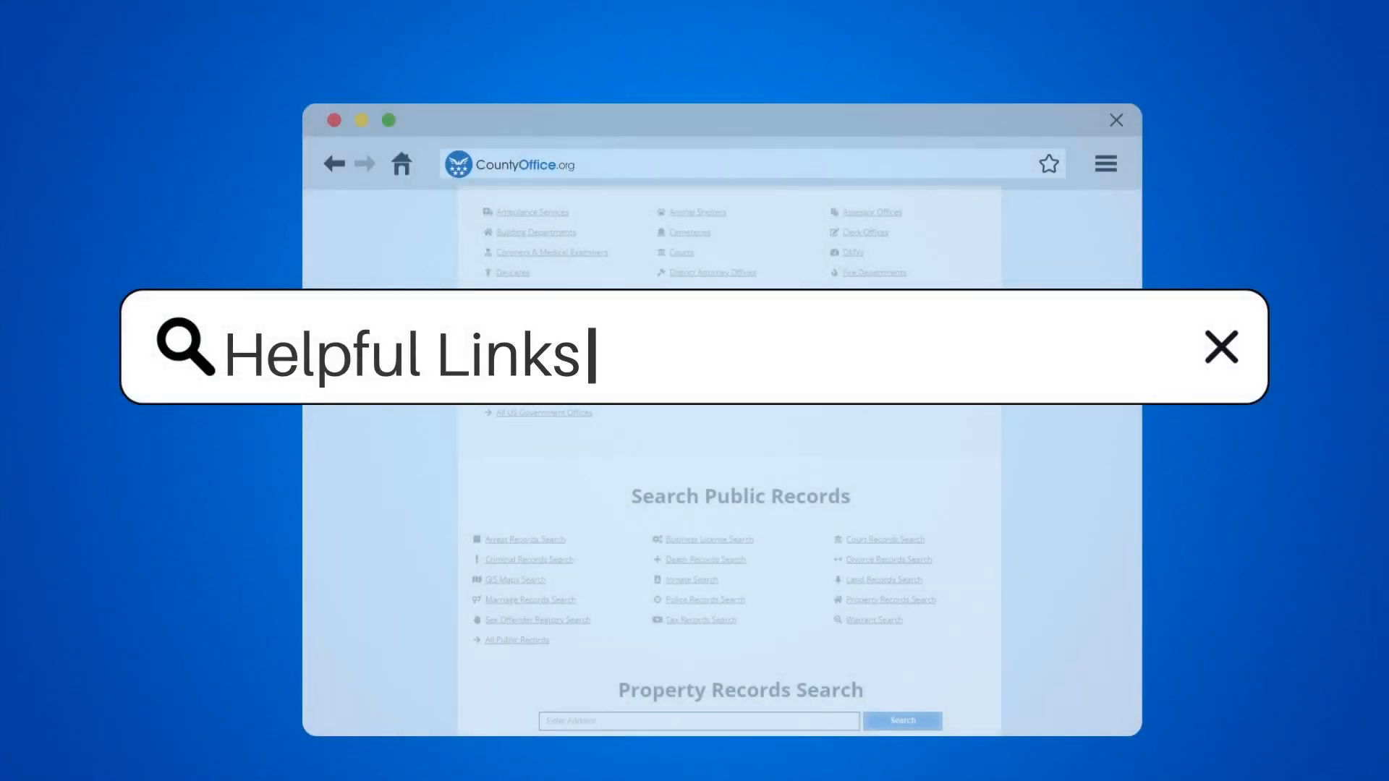
{"action": "type", "text": "and Resourc"}
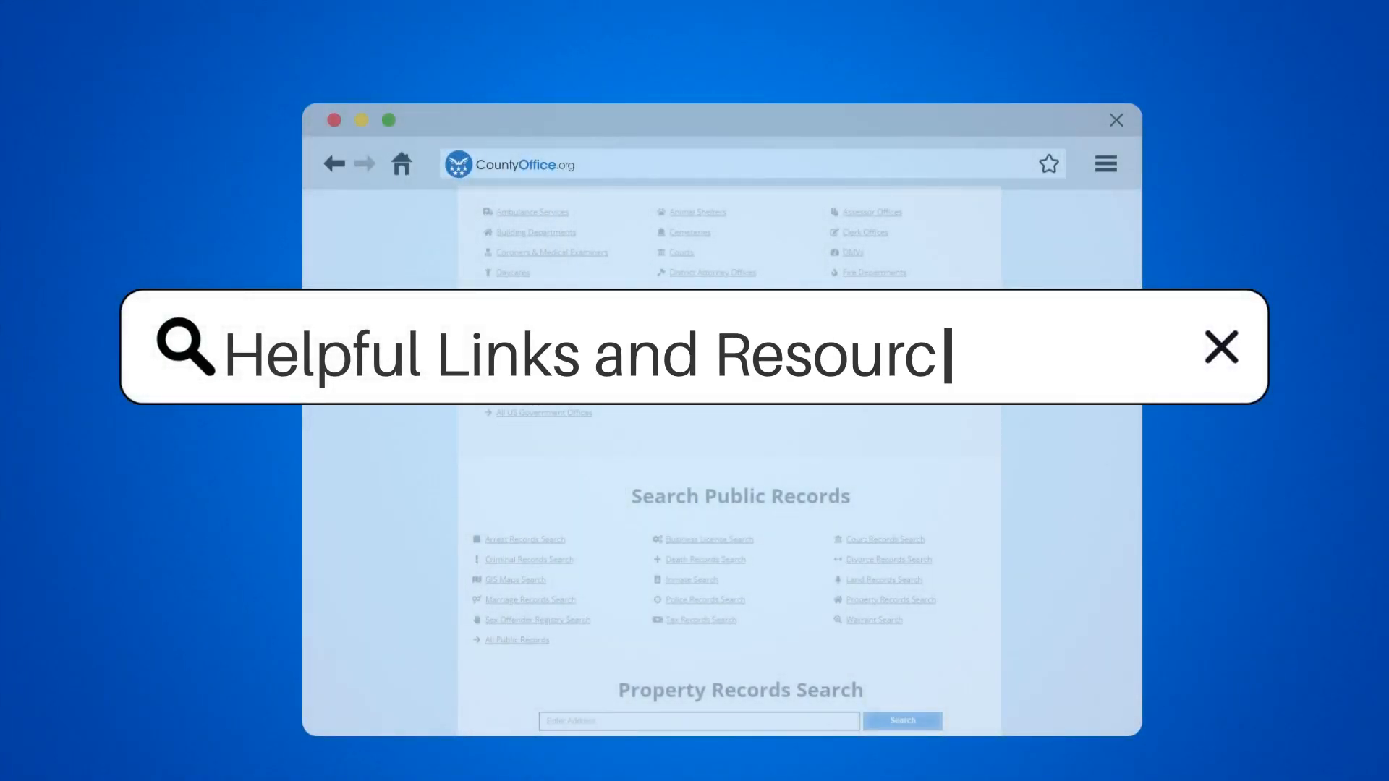